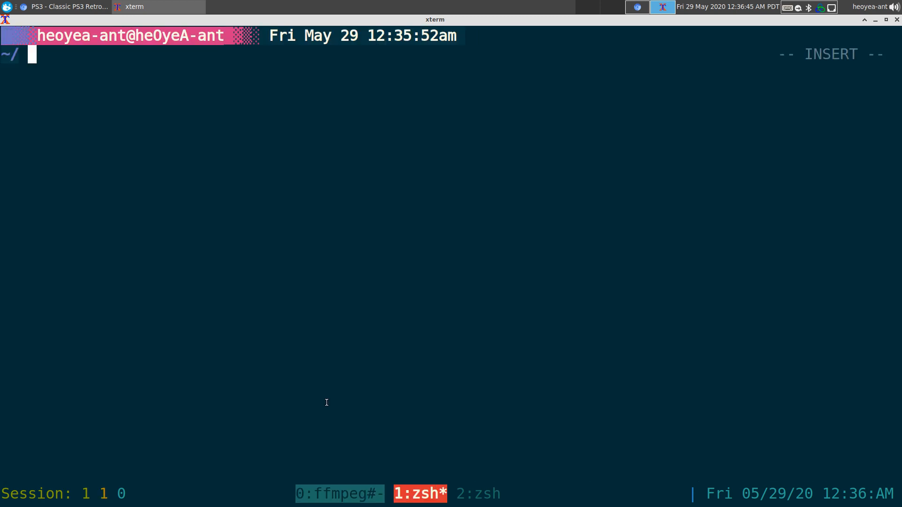
Connect over SSH to the Termux device at 192.168.1.108 on port 8022 and clear the welcome message.
text(webcam-mplayer)
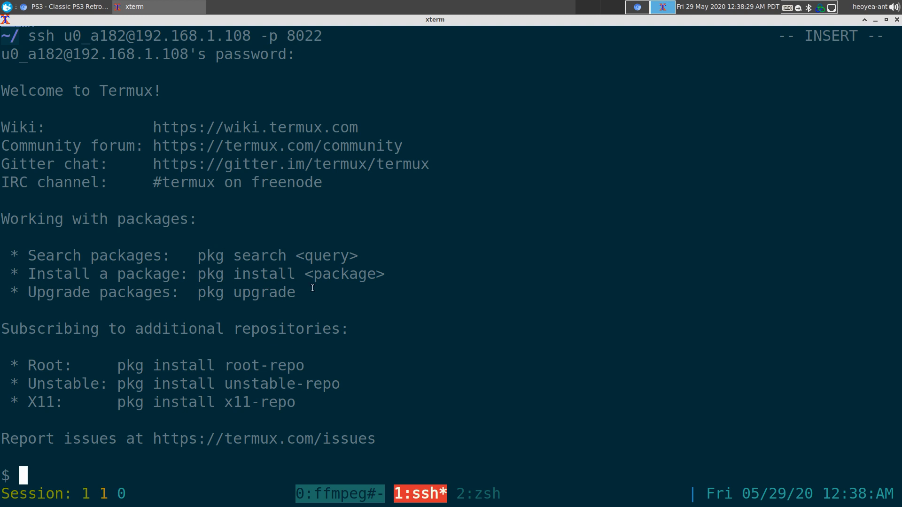
mouse_move(343, 305)
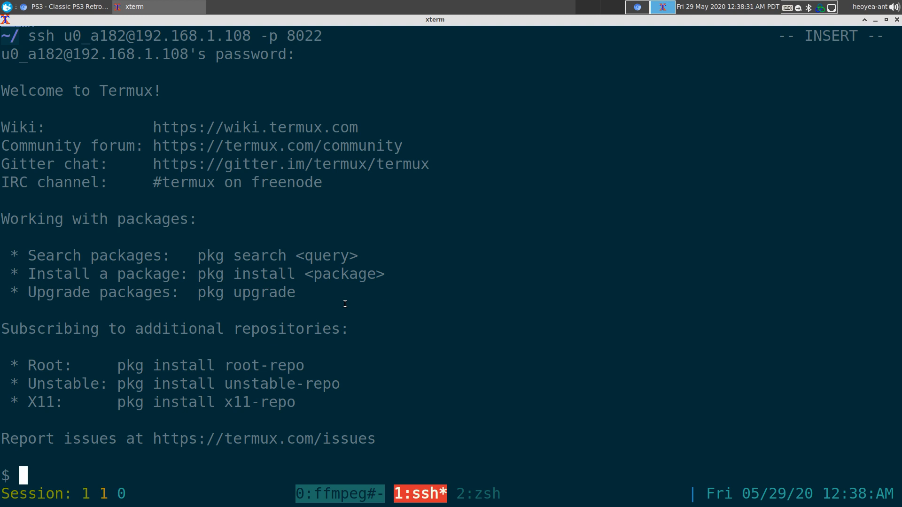
mouse_move(192, 368)
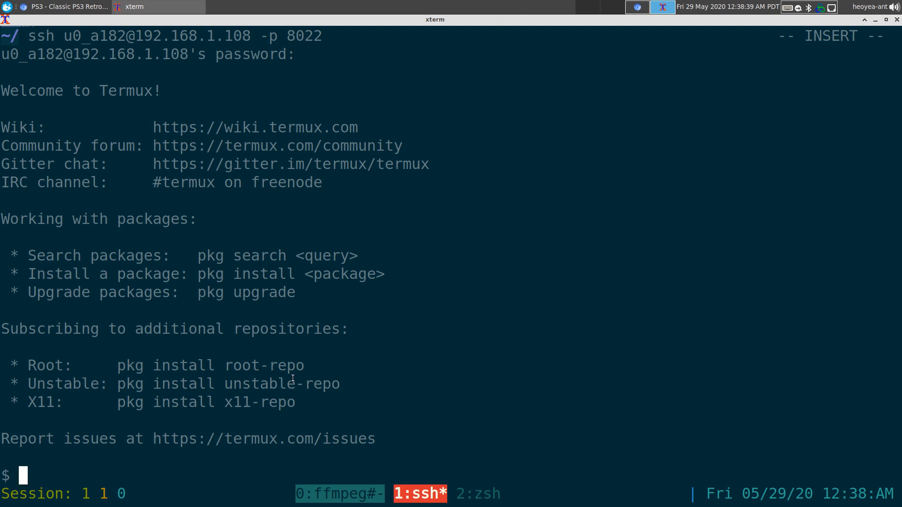
mouse_move(340, 395)
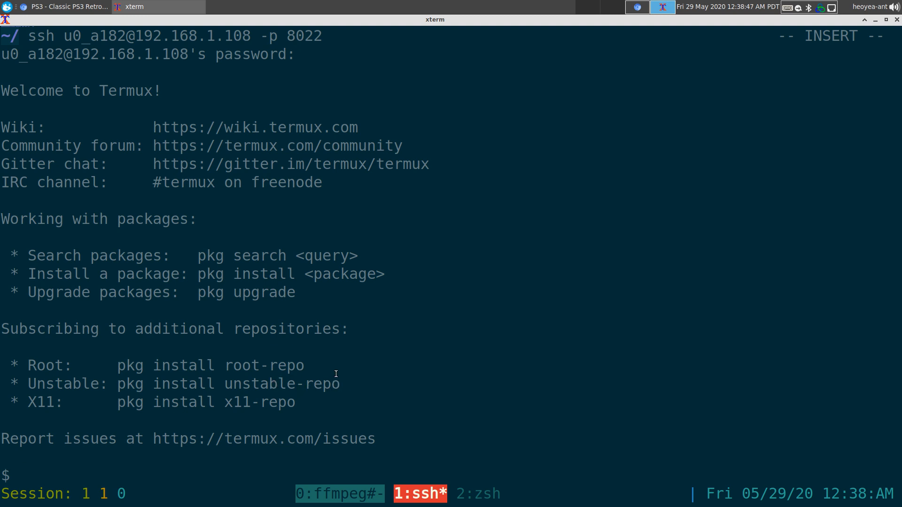
mouse_move(232, 404)
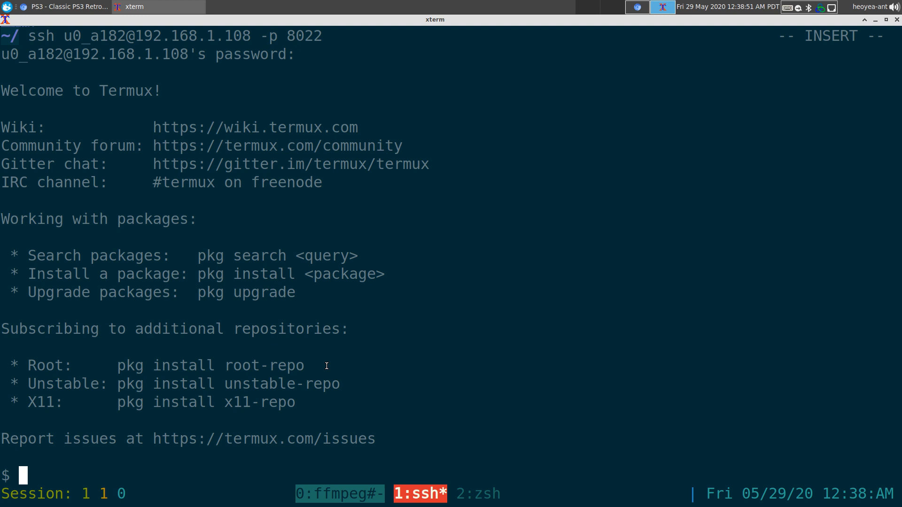
mouse_move(385, 341)
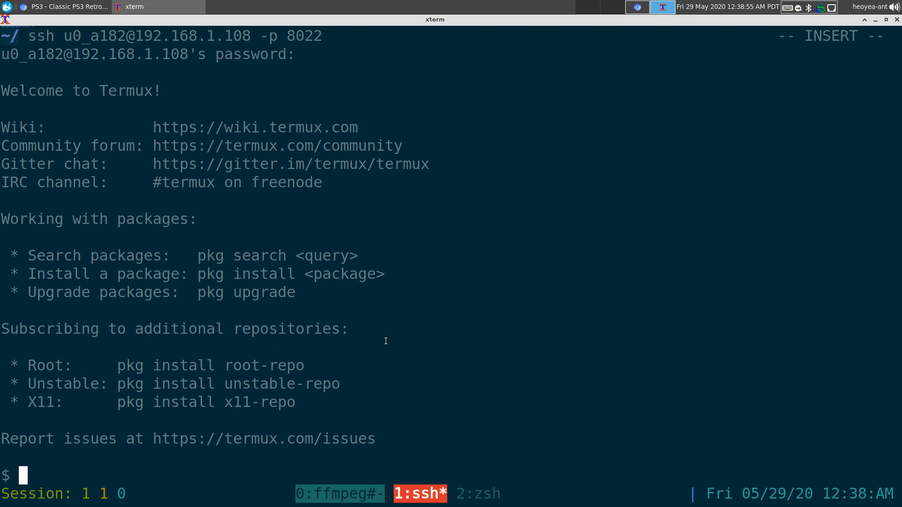
mouse_move(370, 348)
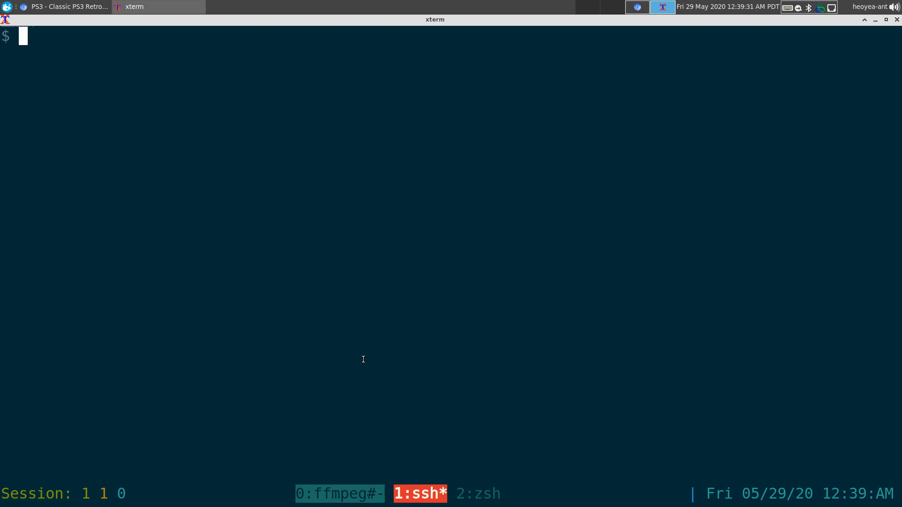
Start tmux in the Termux shell and show the home directory /data/data/com.termux/files/home with pwd.
text(tmux)
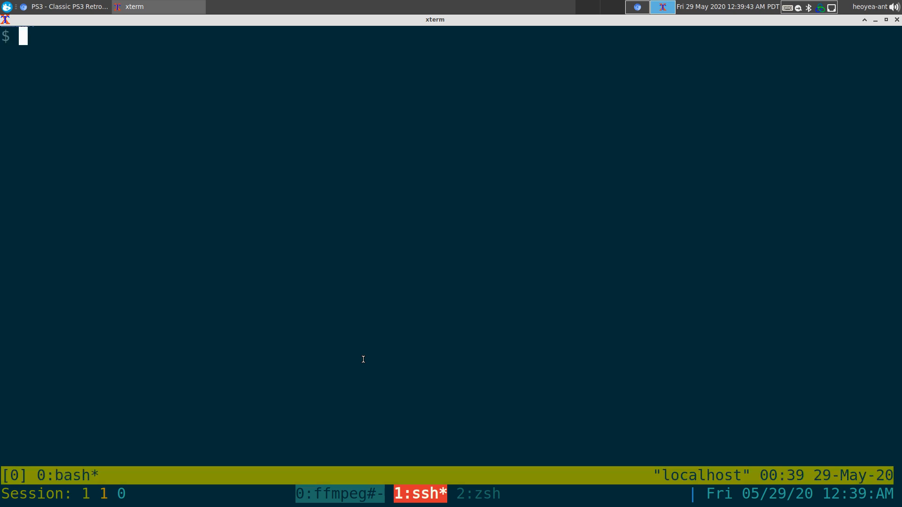
text(pwd)
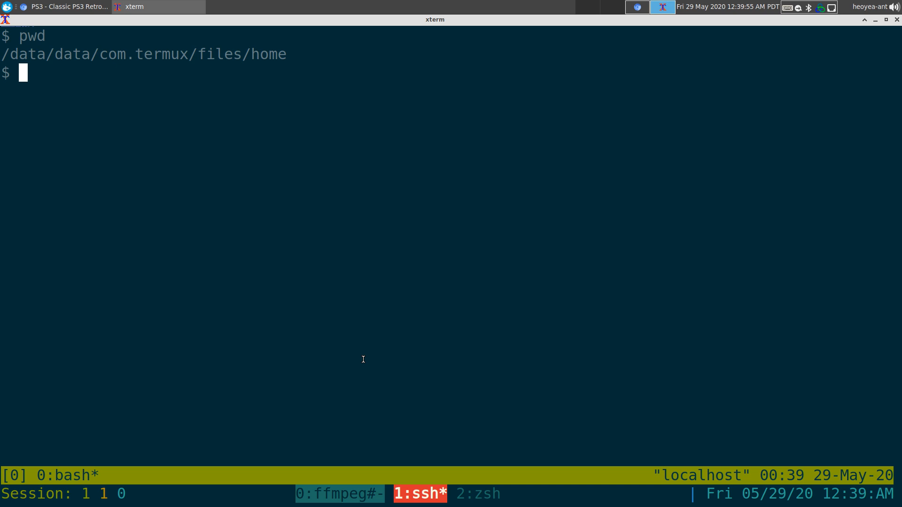
mouse_move(195, 471)
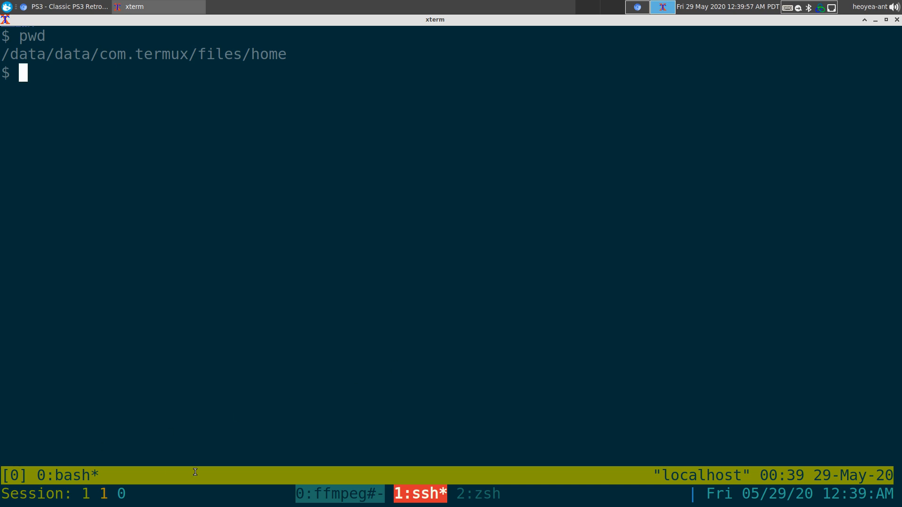
mouse_move(658, 343)
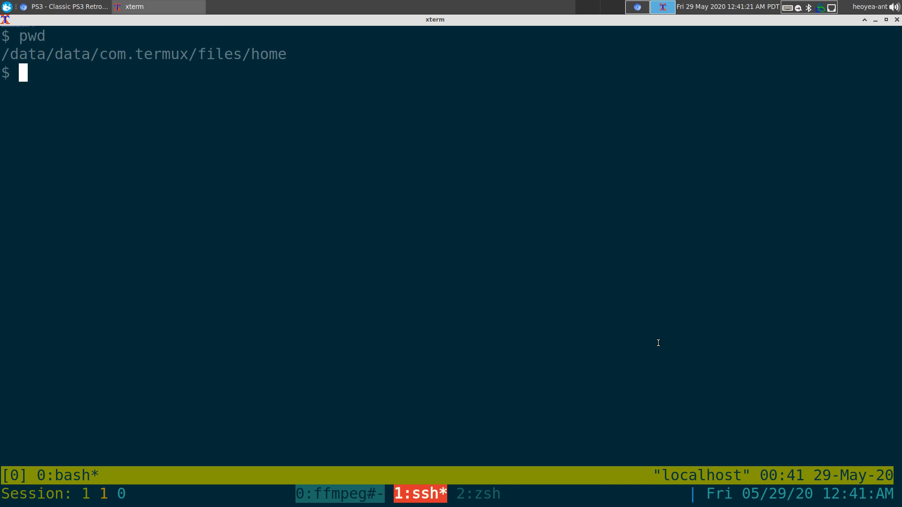
Create test.txt in vim, enter the text 'hello yout', then leave the editor.
text(vim tes)
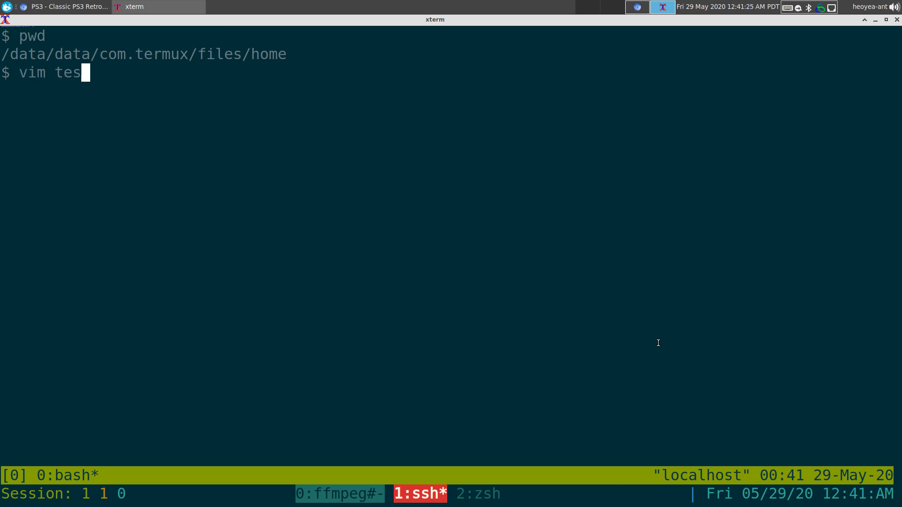
text(t.tx)
text(hello yout)
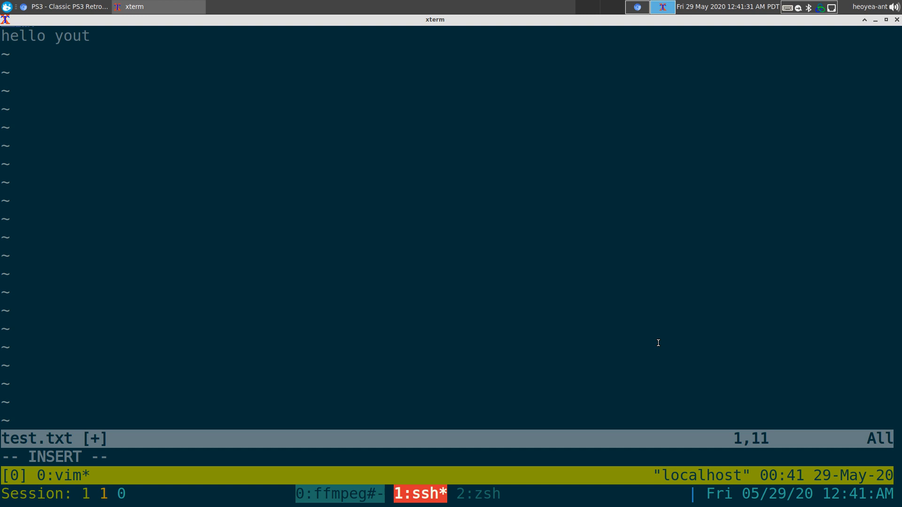
text(ube)
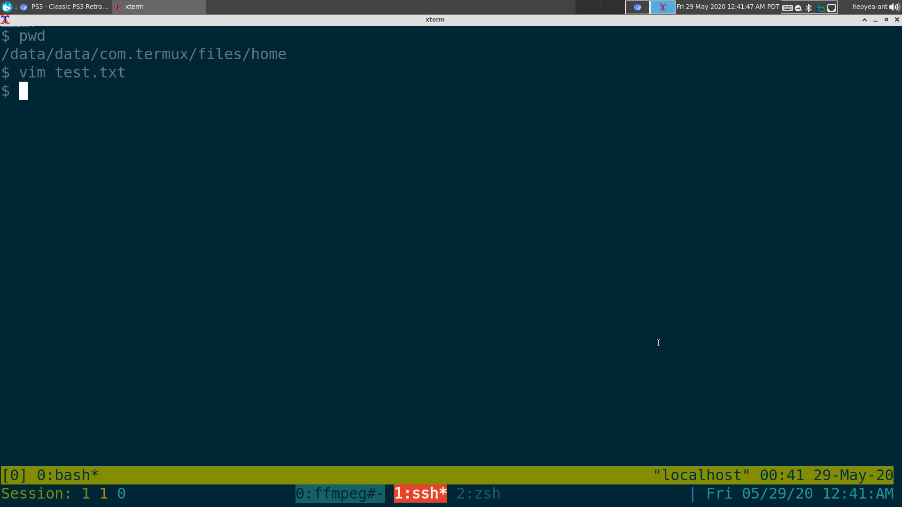
Search the Termux package repositories for the surfraw package with pkg search.
text(pkg search surfra)
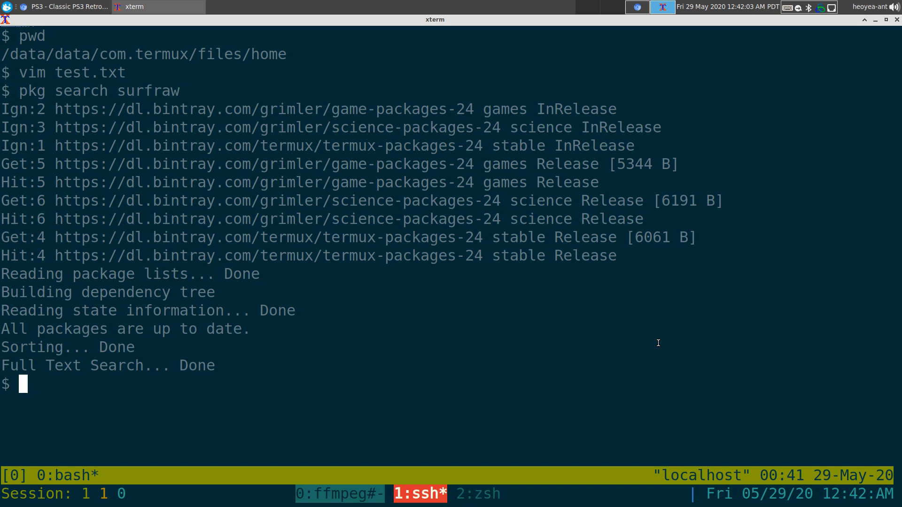
Browse Google in w3m, search 'gotbletu github', reach the gotbletu profile and search forward for the serverscripts repository.
text(w3m goog)
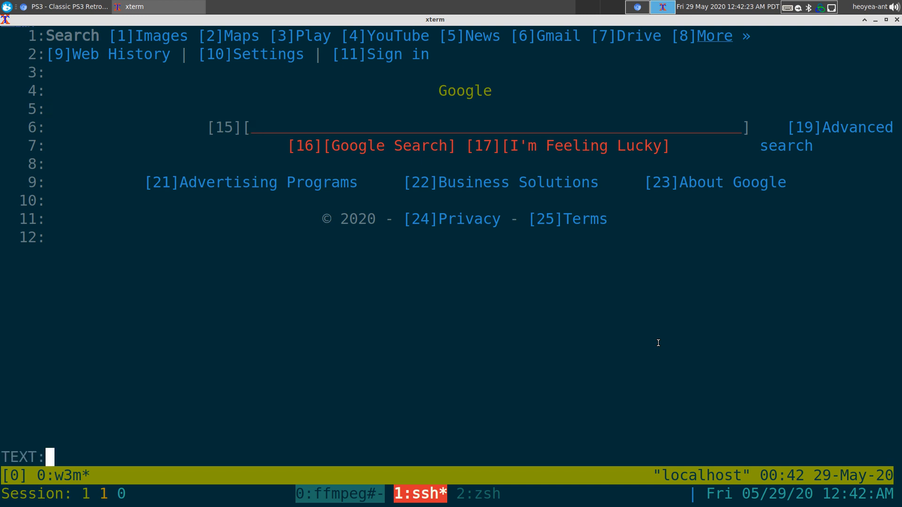
text(gotbletu gt)
text(server)
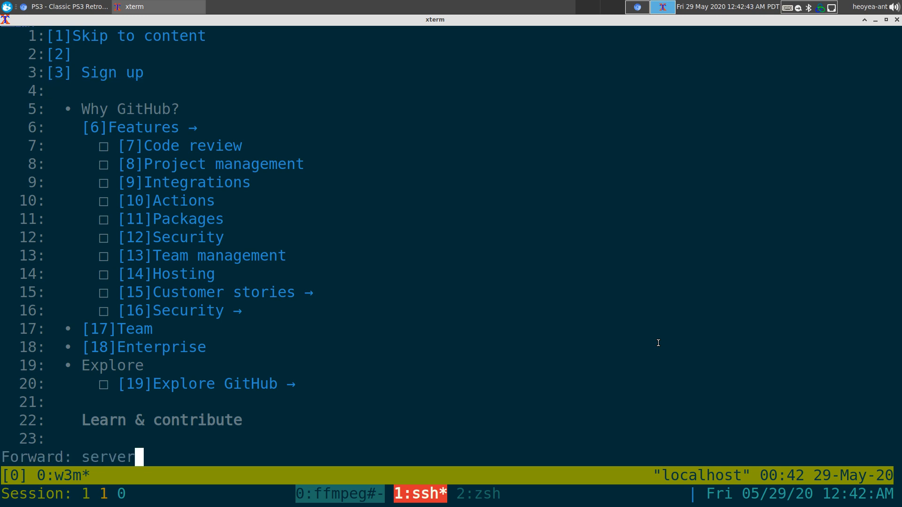
text(sc)
text(ls)
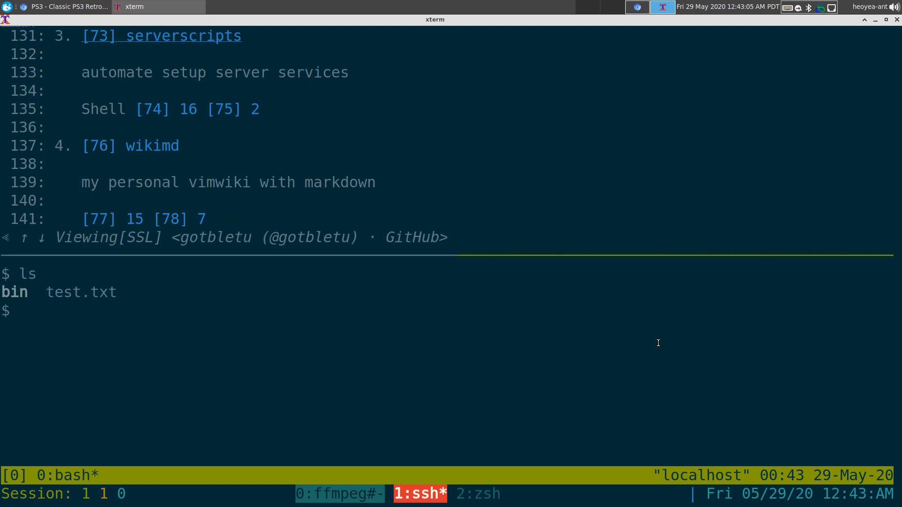
text(pwd)
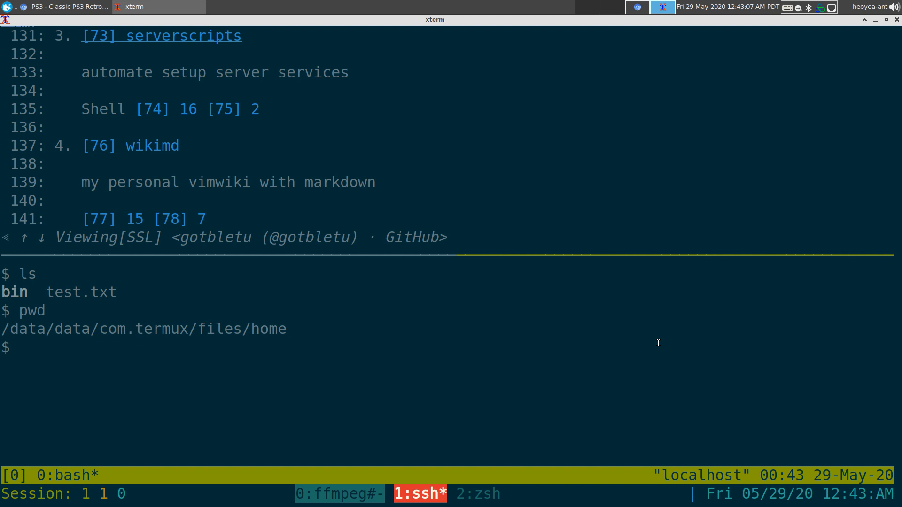
text(git)
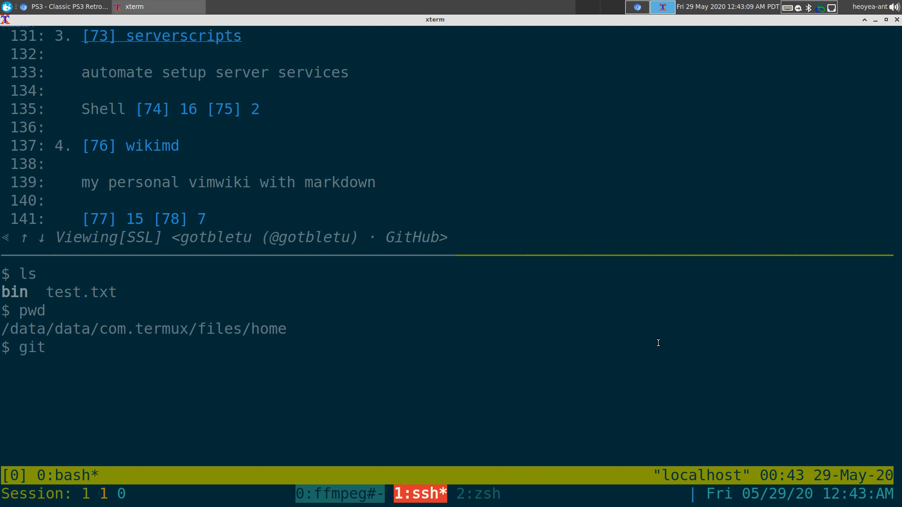
text(clone)
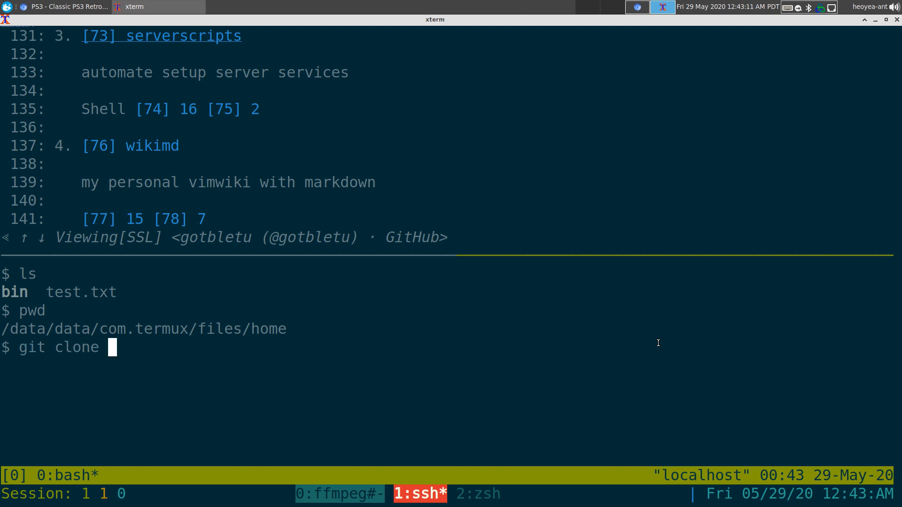
text(i)
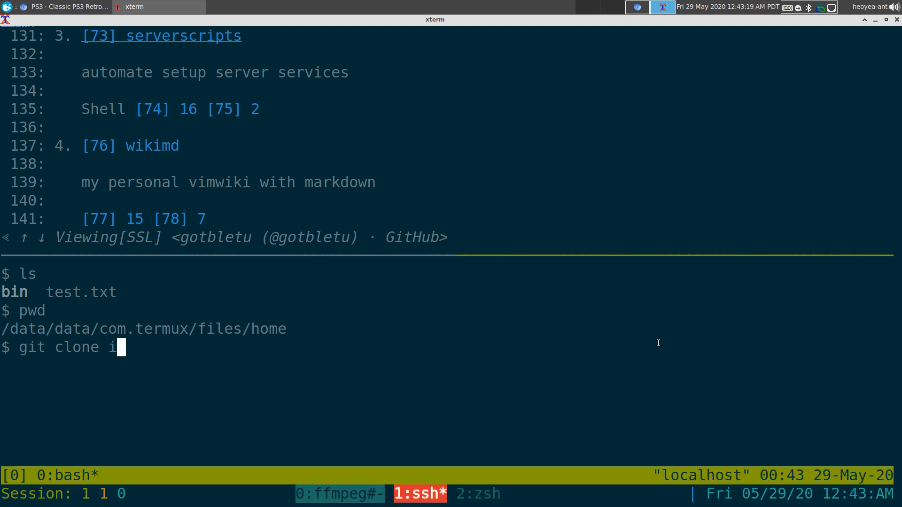
key(BackSpace)
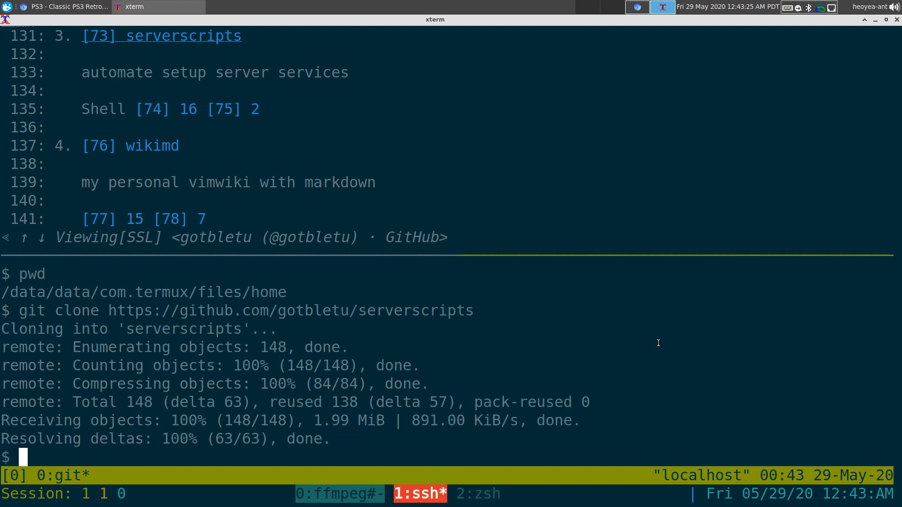
text(ls)
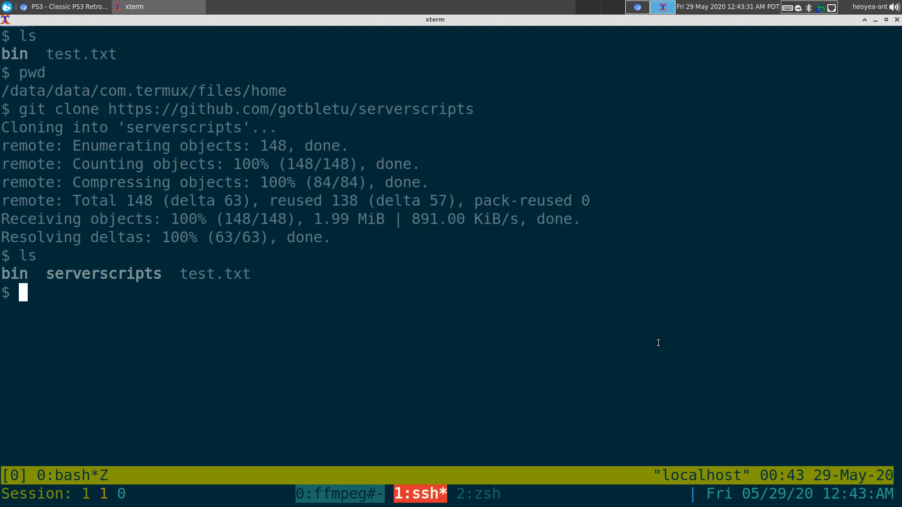
Enter the serverscripts folder, then create a second tmux window with a fresh bash shell.
text(cd serverscripts/)
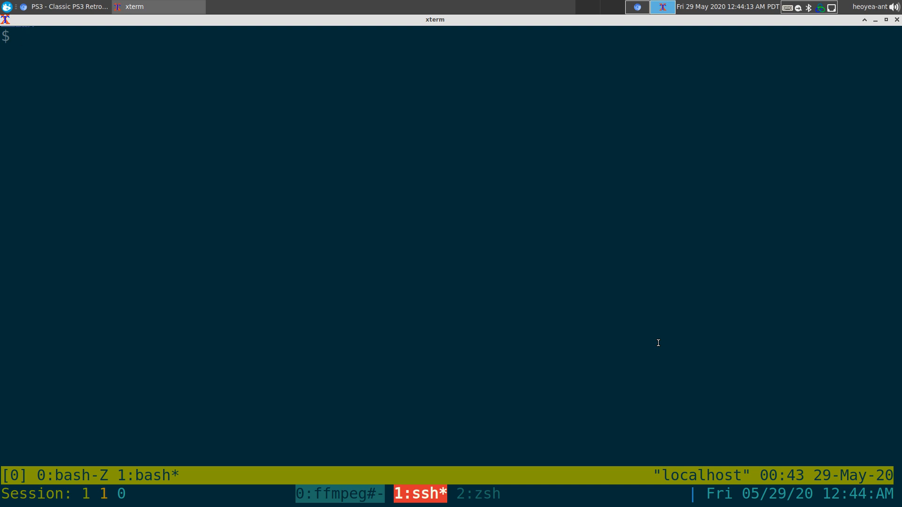
Run vifm showing the home folder beside serverscripts/automate_calibre with its three files.
text(vif)
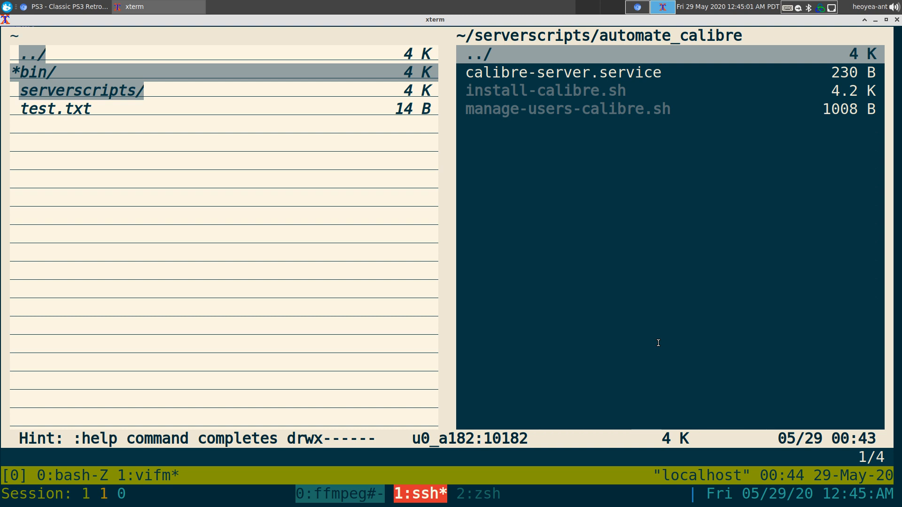
key(q)
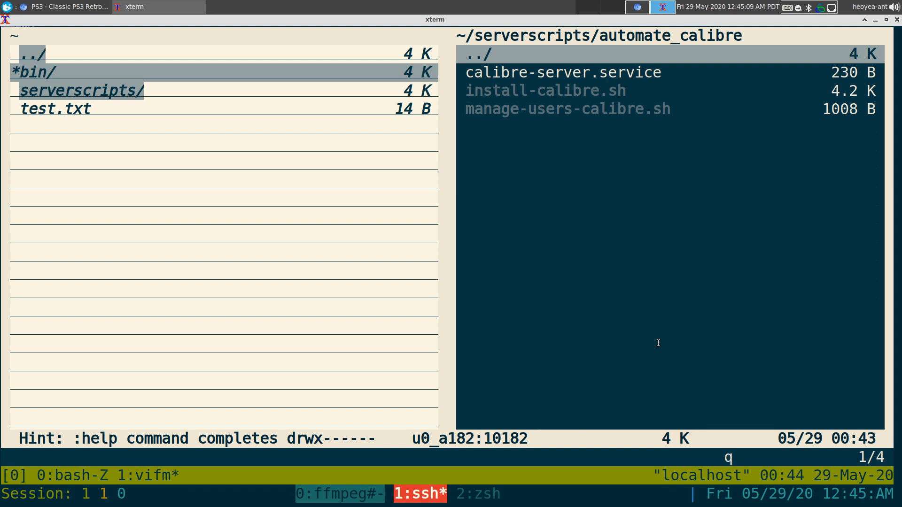